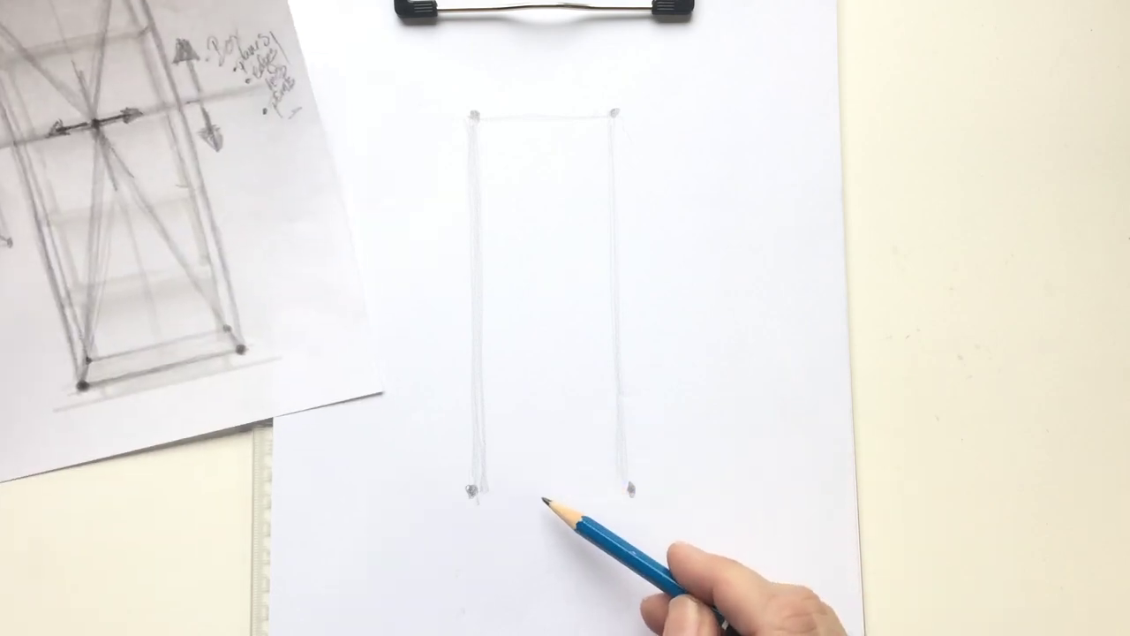
drag(477, 491, 622, 491)
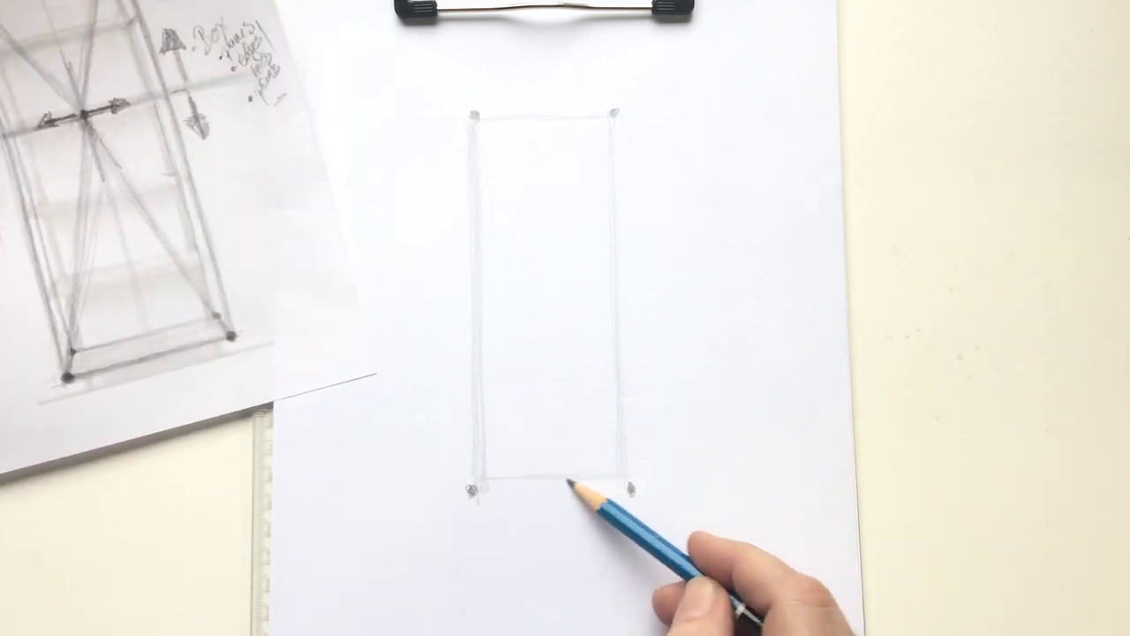